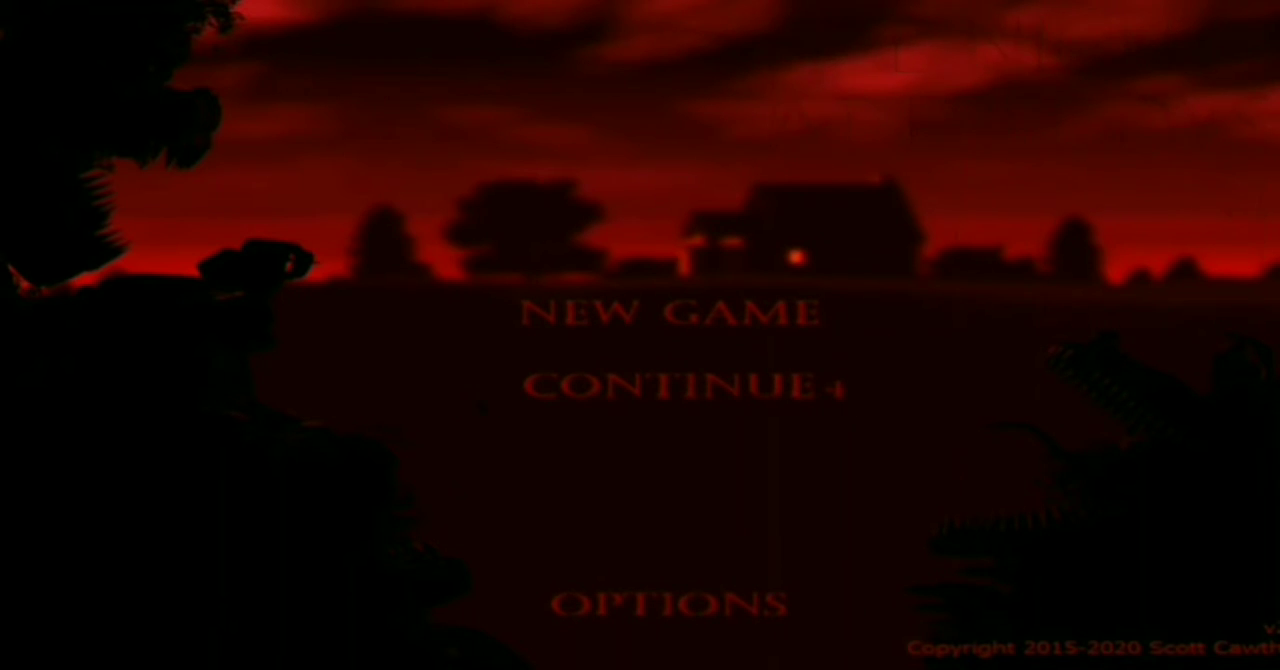
click(675, 388)
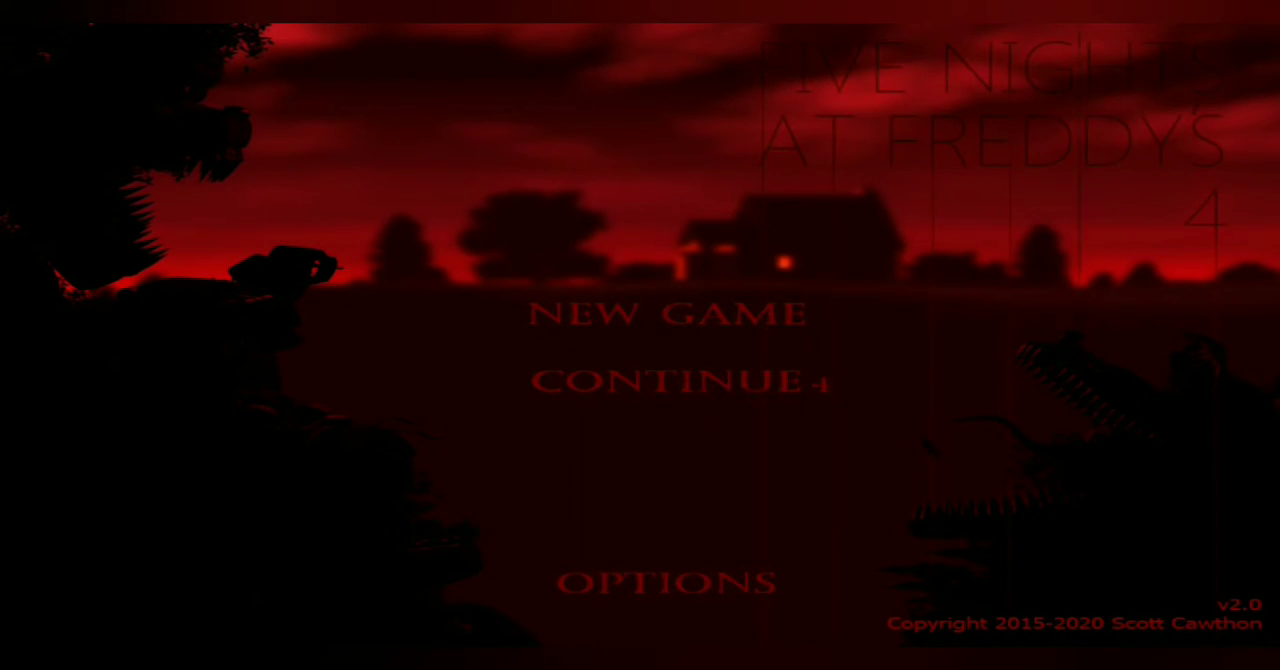
click(664, 382)
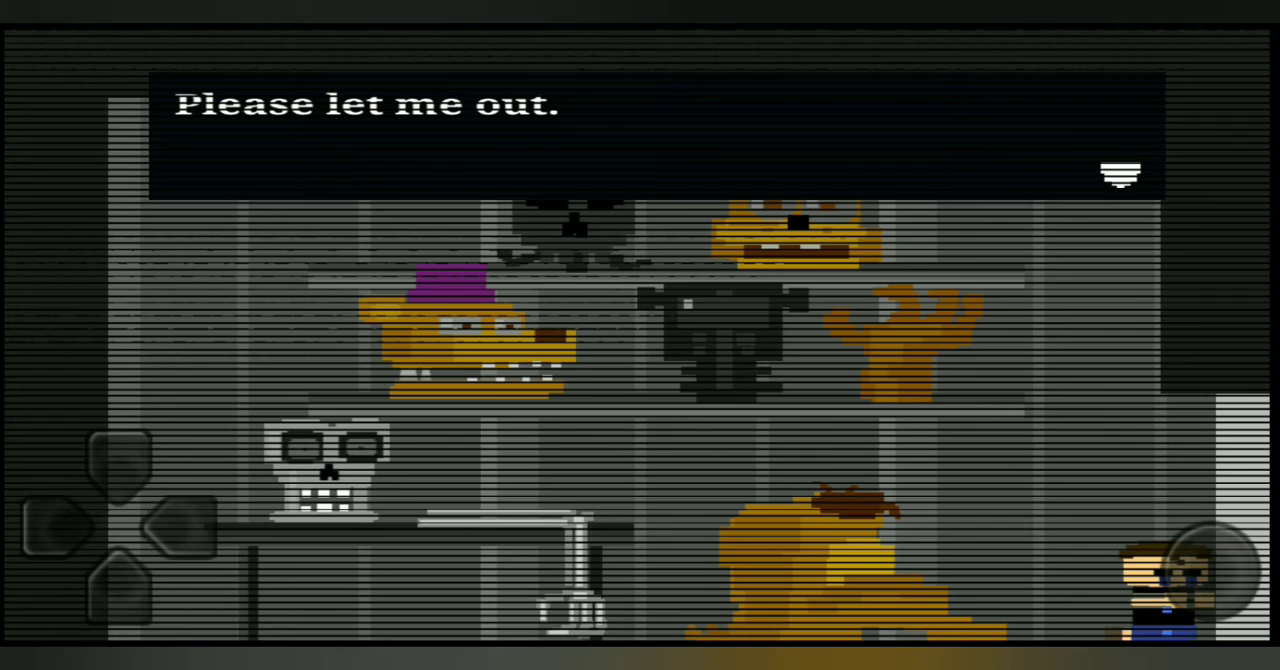
click(1120, 175)
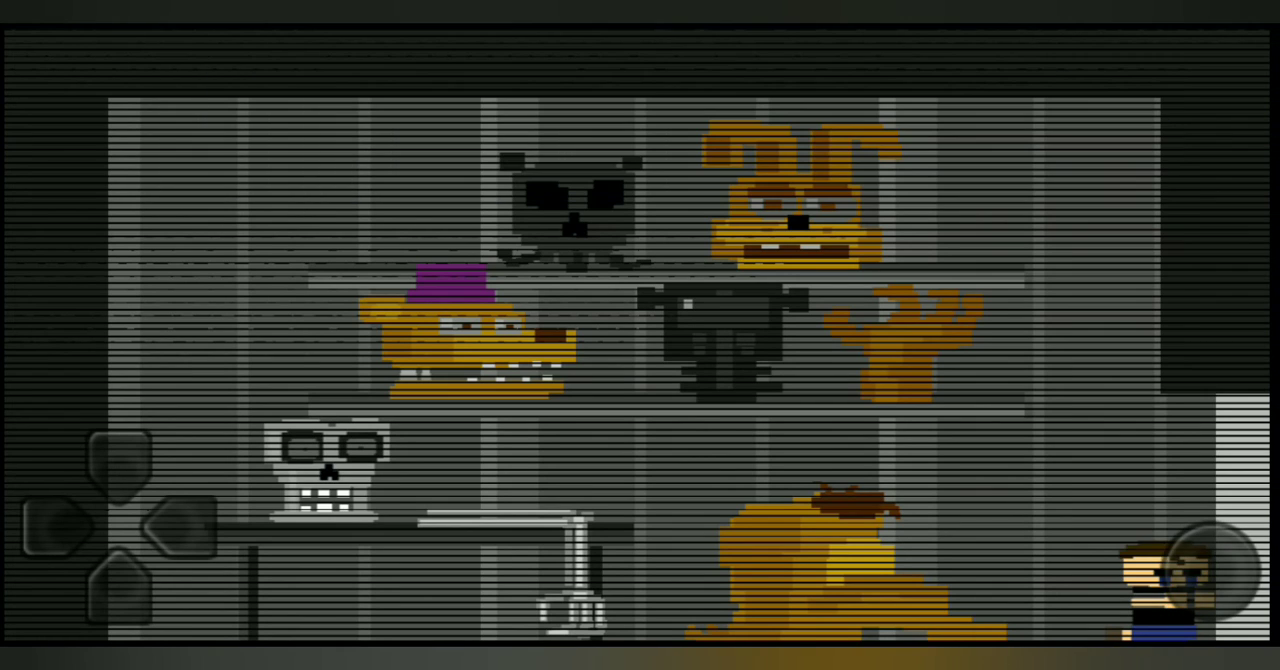